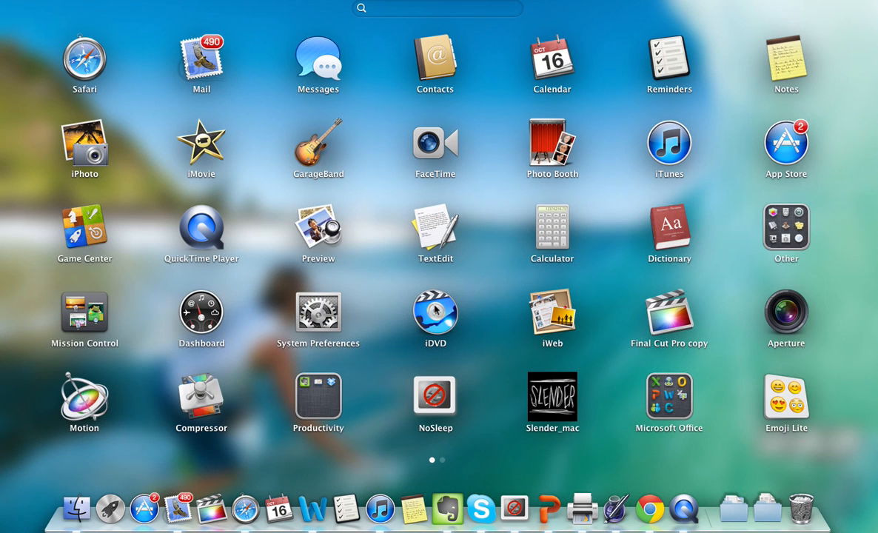
pyautogui.moveTo(346, 317)
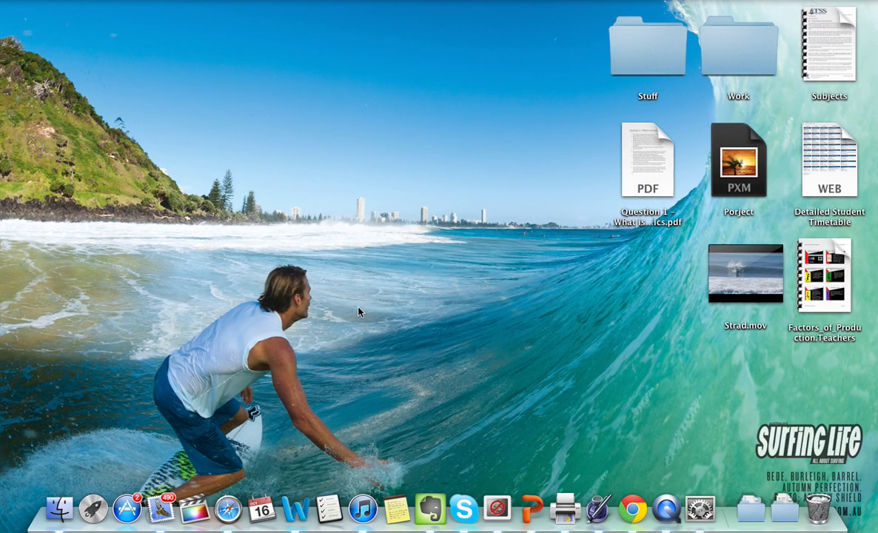
# Bring System Preferences forward and open the Displays pane under Hardware.
pyautogui.click(698, 507)
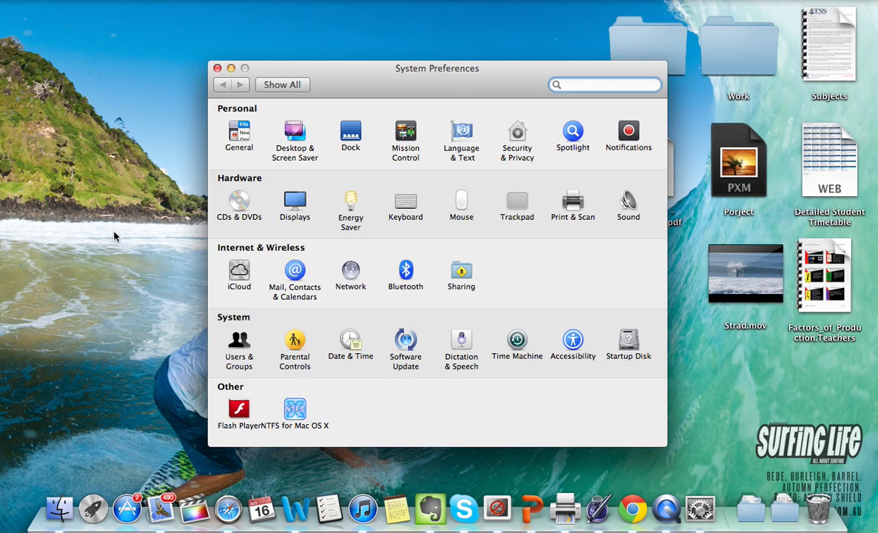
pyautogui.moveTo(176, 259)
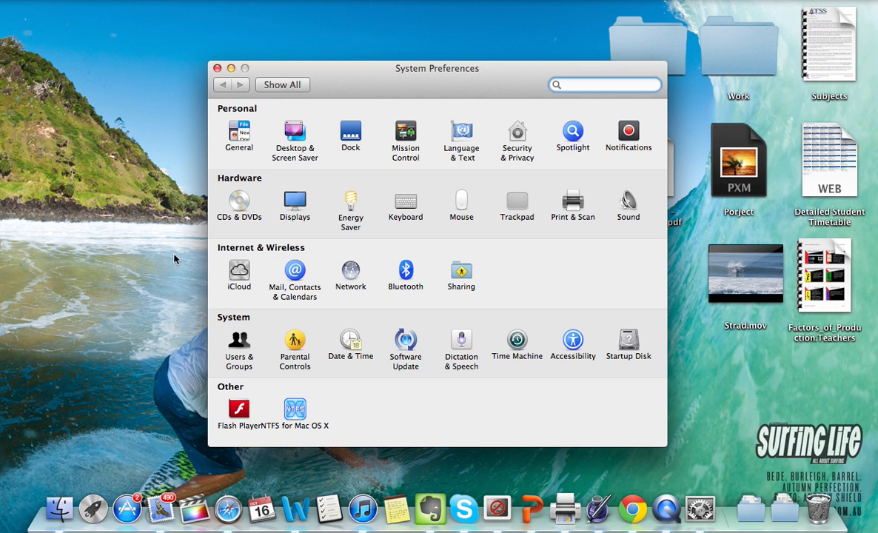
pyautogui.click(604, 85)
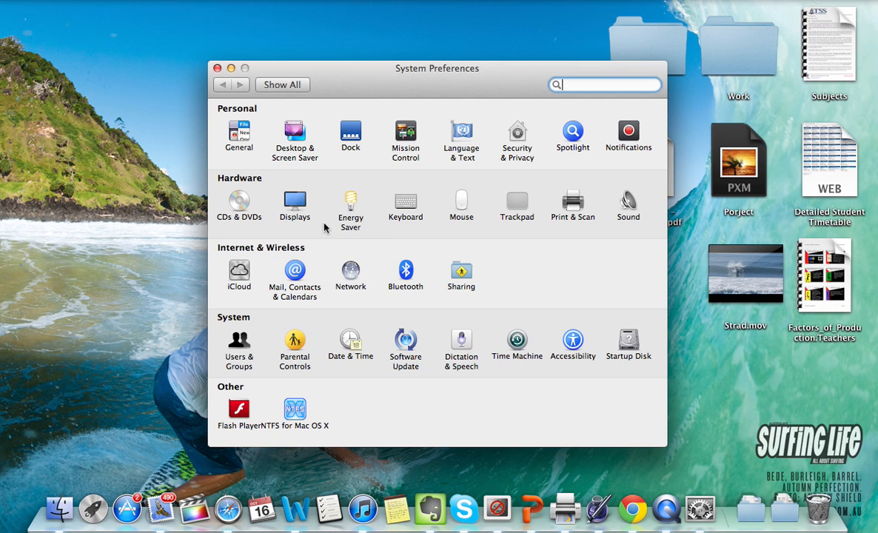
pyautogui.click(294, 201)
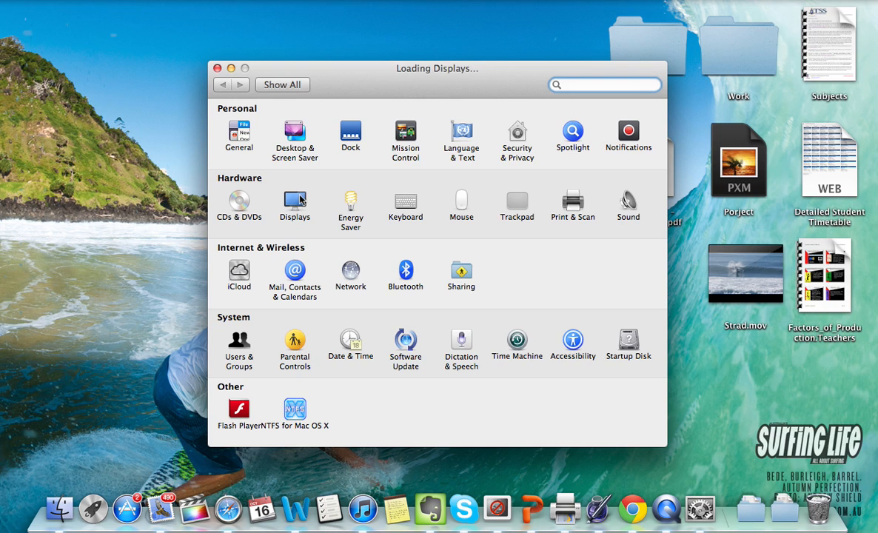
# Test the Color LCD brightness slider, dimming to near minimum then raising to maximum.
pyautogui.click(295, 205)
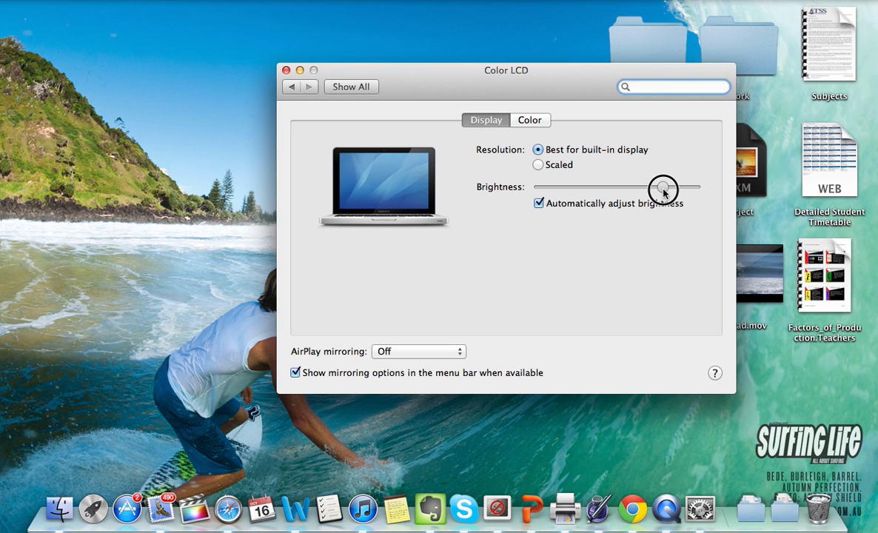
pyautogui.moveTo(664, 189); pyautogui.dragTo(658, 190)
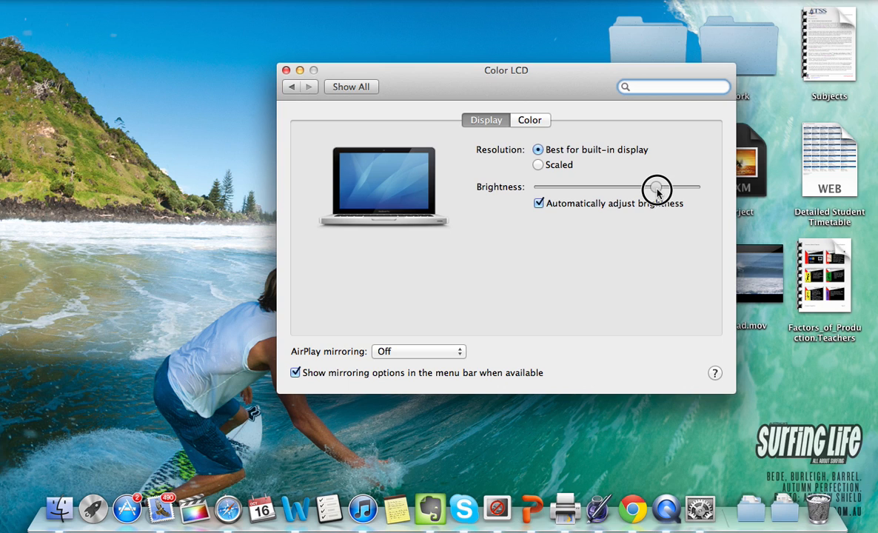
pyautogui.moveTo(657, 190); pyautogui.dragTo(642, 190)
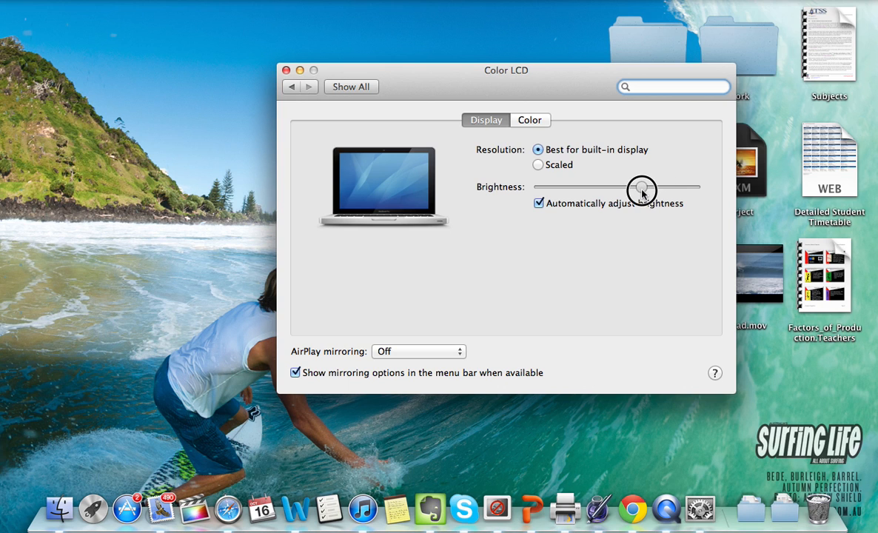
pyautogui.moveTo(642, 190); pyautogui.dragTo(552, 190)
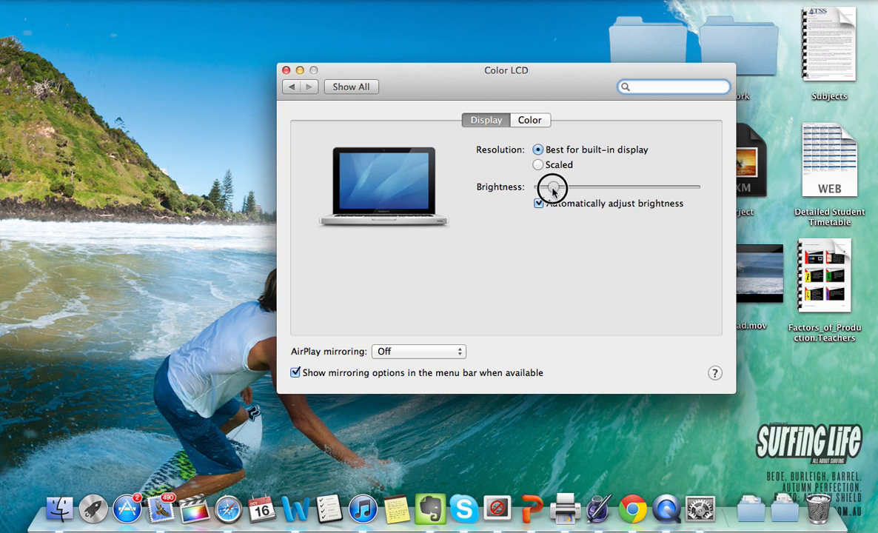
pyautogui.moveTo(552, 189); pyautogui.dragTo(696, 194)
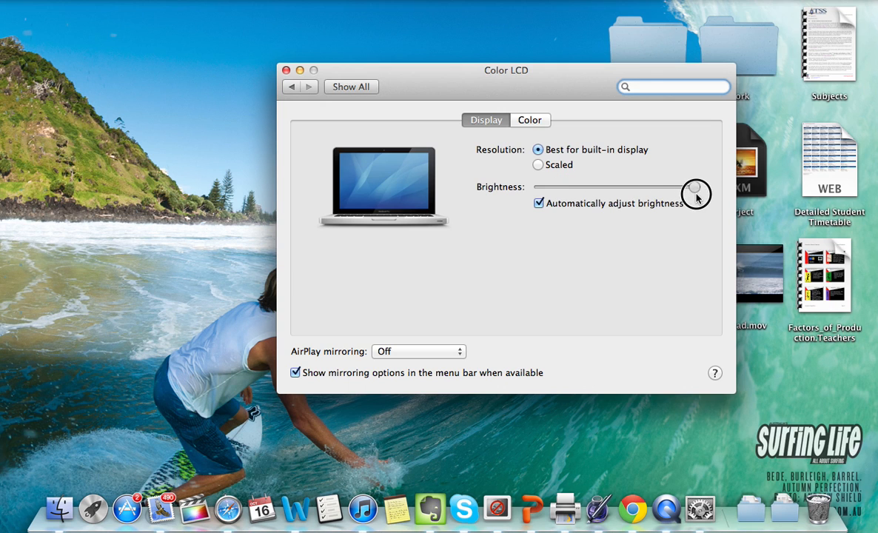
# Sweep brightness between minimum and full again, settling around three-quarters.
pyautogui.moveTo(696, 194); pyautogui.dragTo(541, 189)
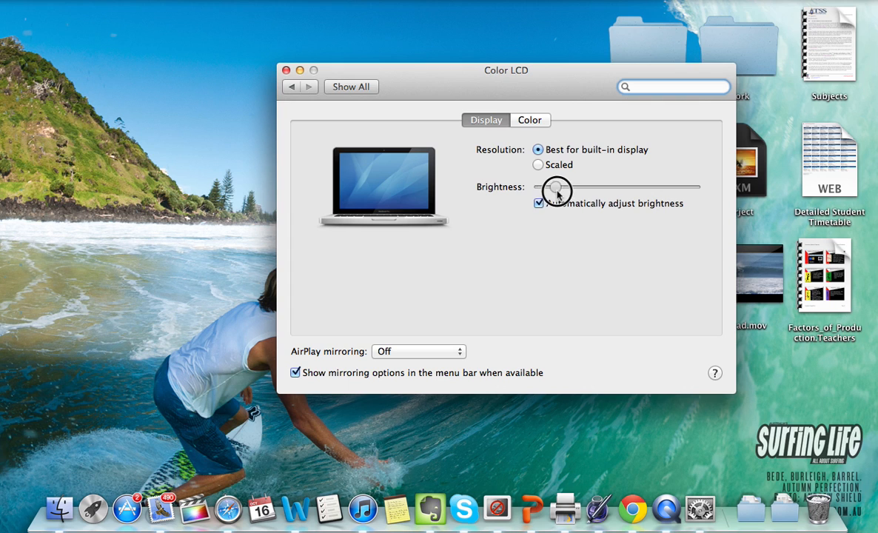
pyautogui.moveTo(557, 187); pyautogui.dragTo(638, 187)
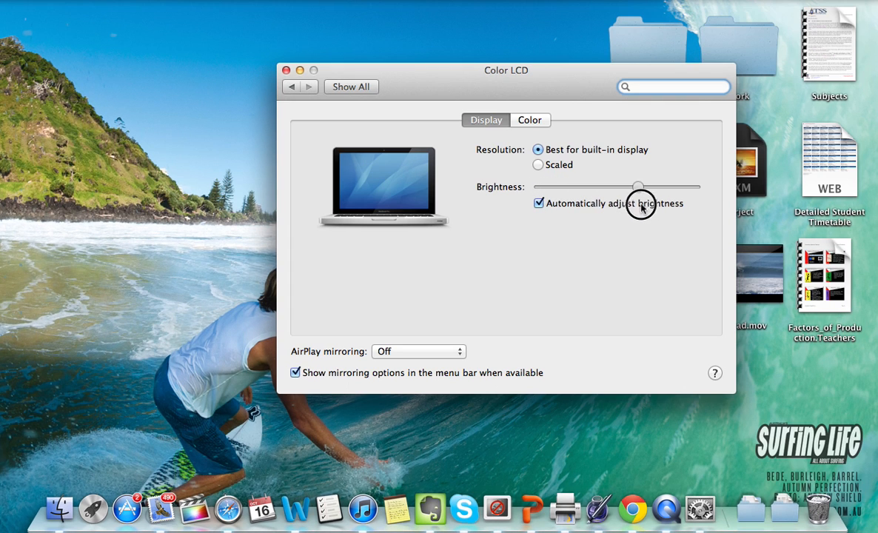
pyautogui.moveTo(638, 185); pyautogui.dragTo(698, 196)
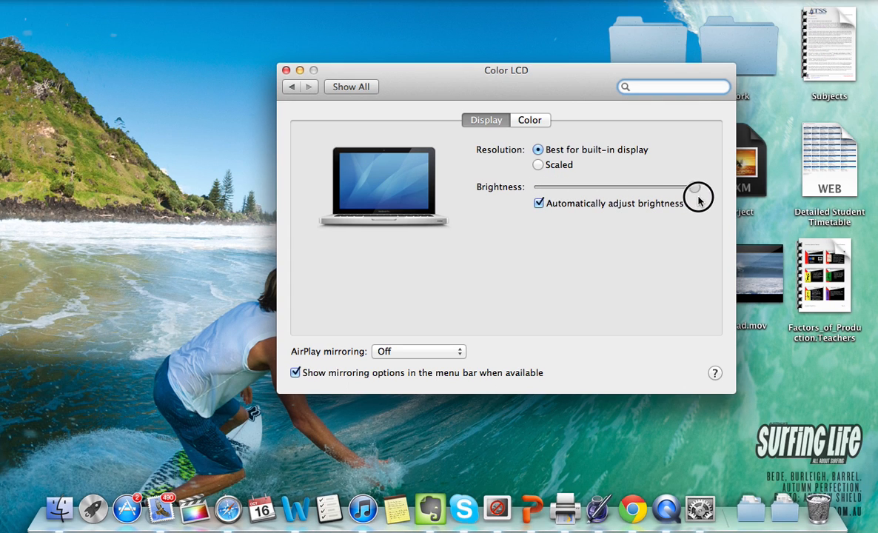
pyautogui.moveTo(696, 196); pyautogui.dragTo(562, 189)
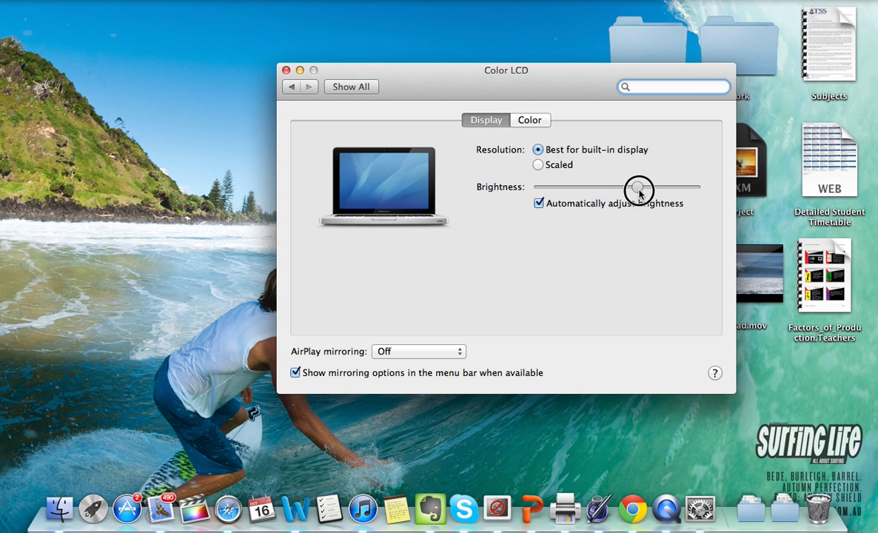
pyautogui.moveTo(638, 191); pyautogui.dragTo(675, 194)
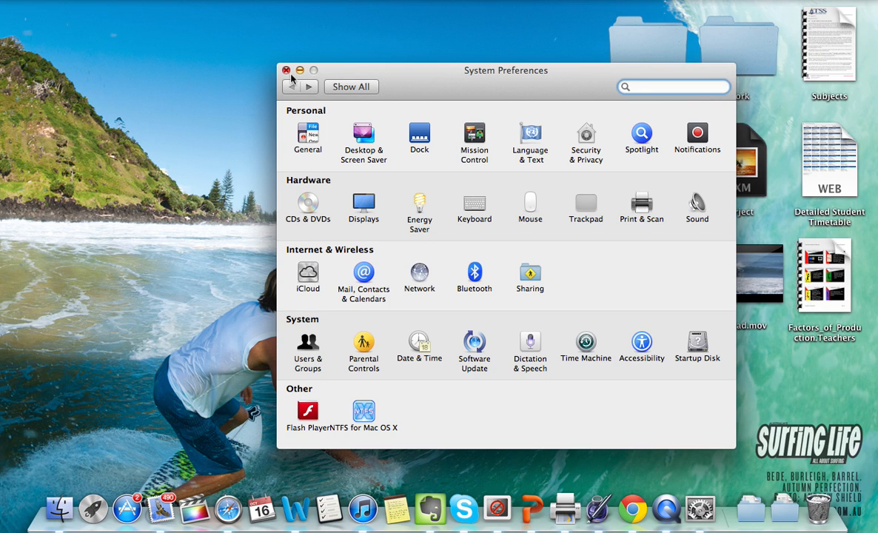
# Return to the full System Preferences category list with Show All.
pyautogui.click(673, 86)
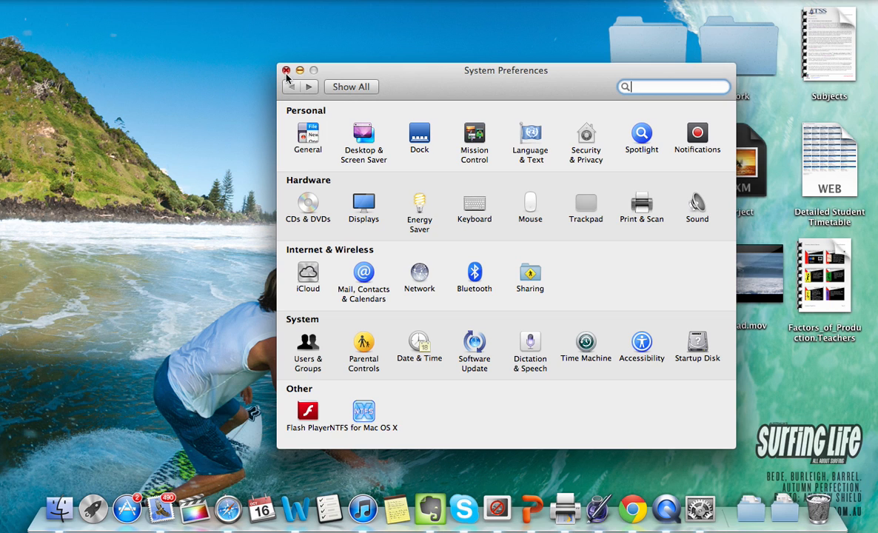